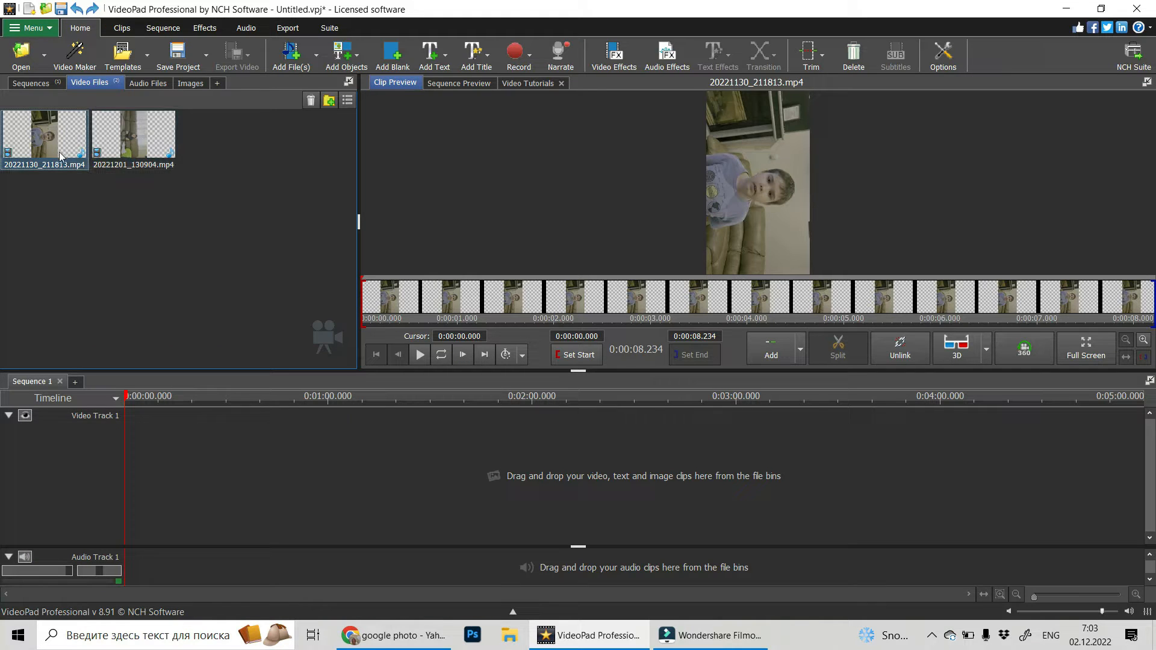
mouse_move(59, 136)
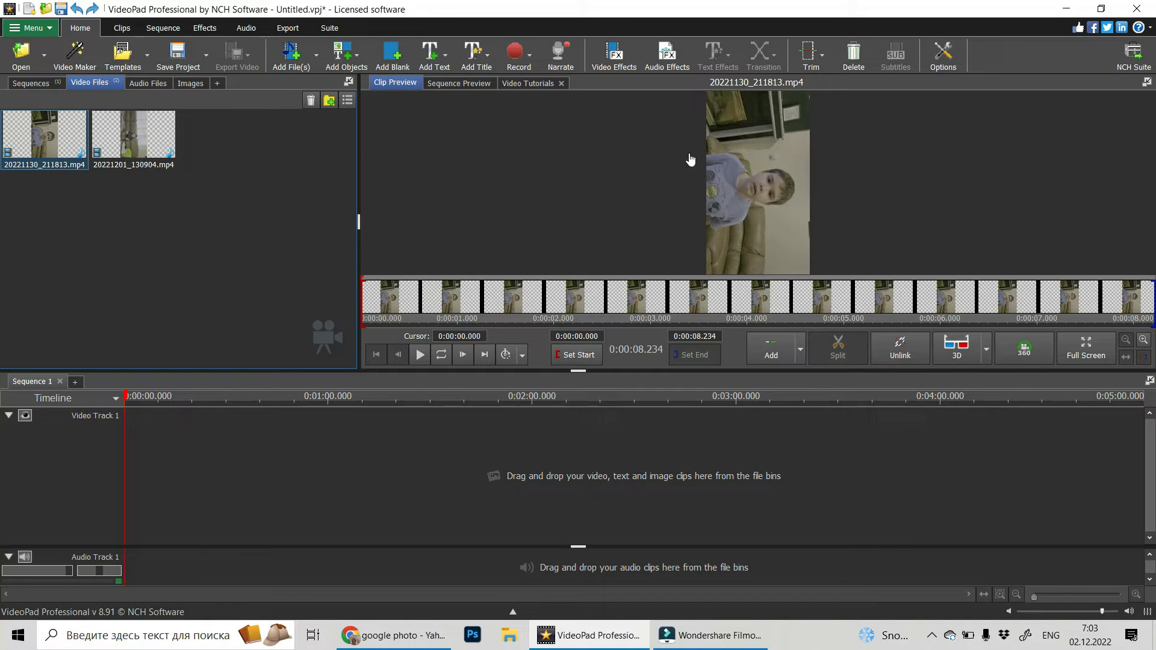
mouse_move(695, 281)
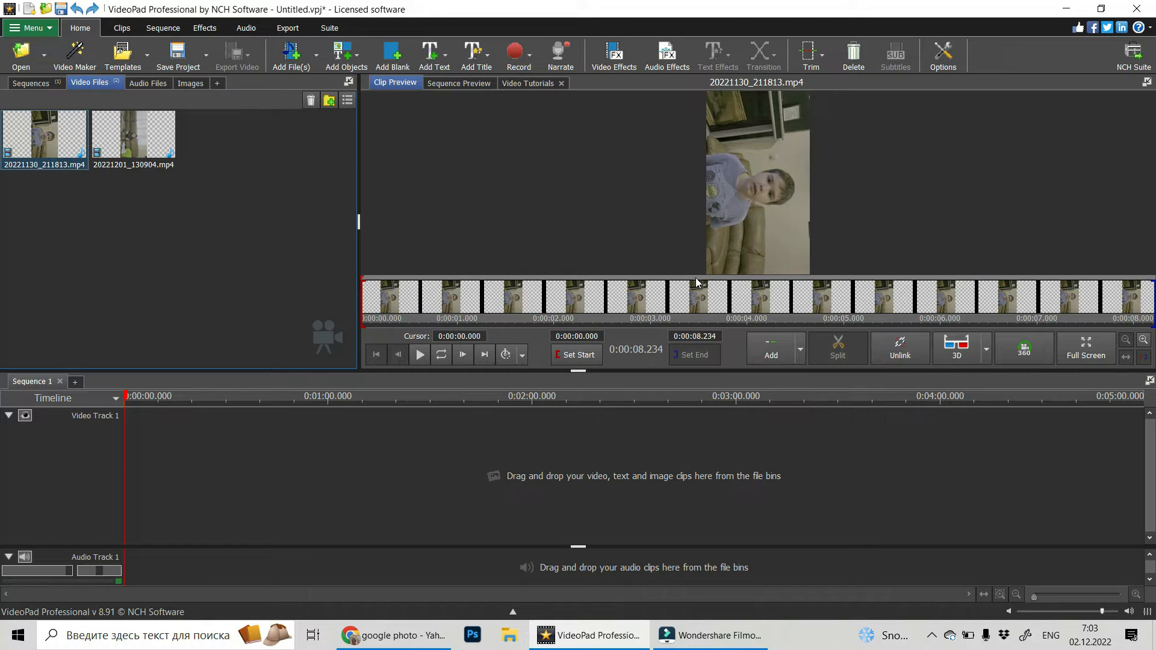
mouse_move(608, 258)
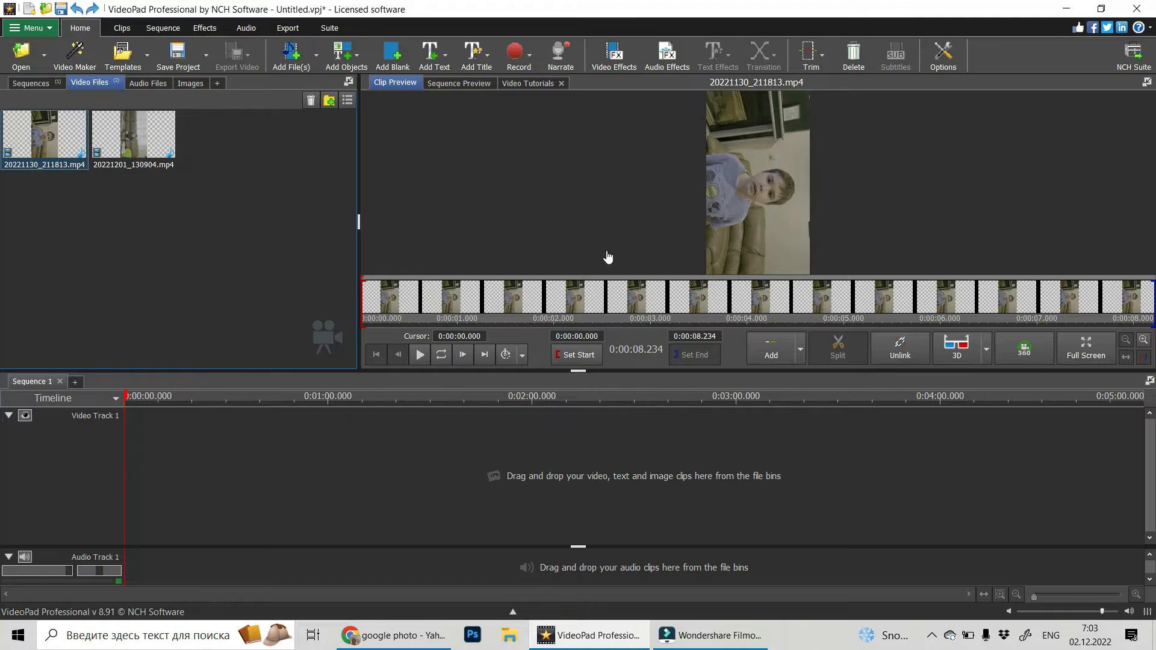
mouse_move(197, 542)
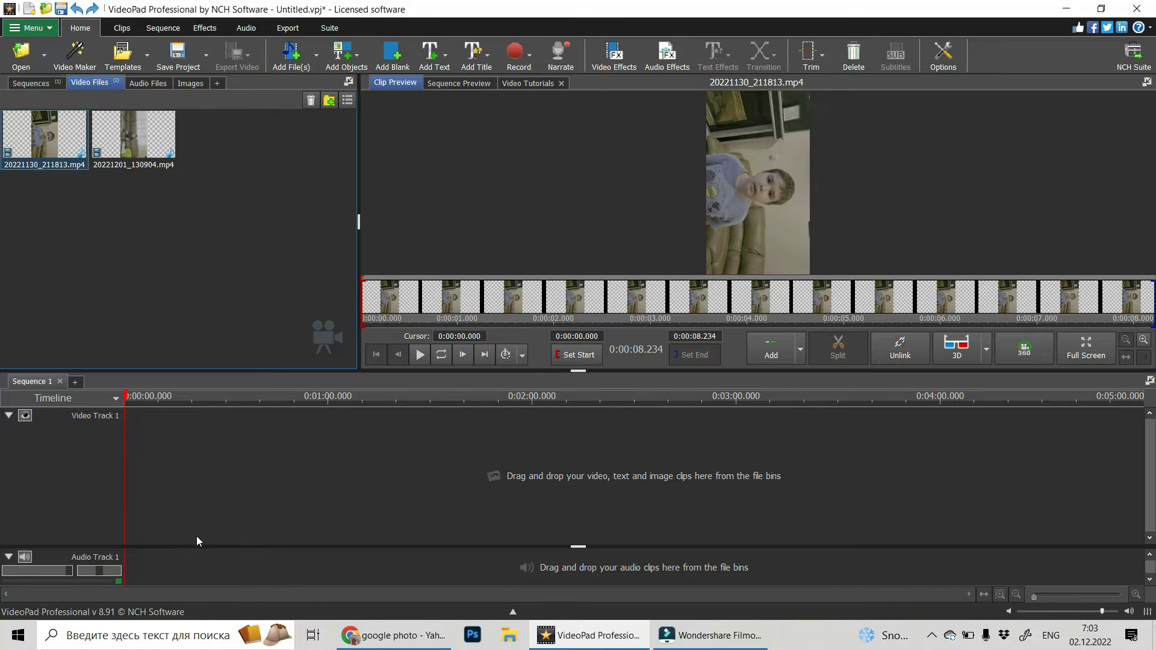
mouse_move(369, 559)
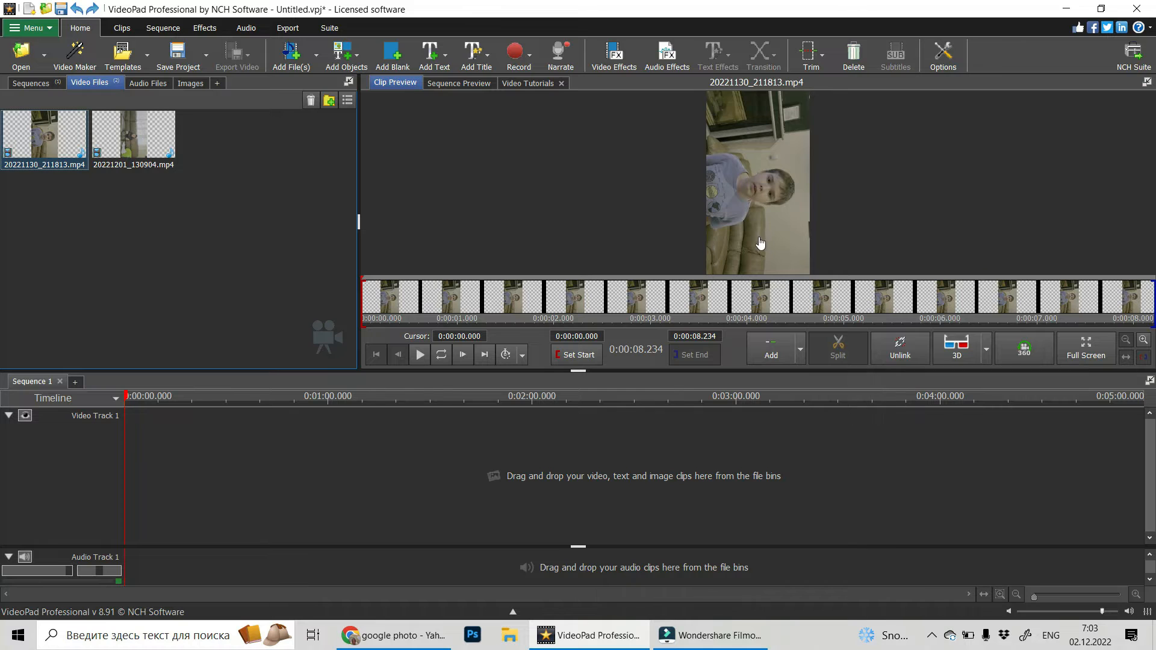
Rotate the previewed clip 90° via its context menu so the boy stands upright
right_click(760, 242)
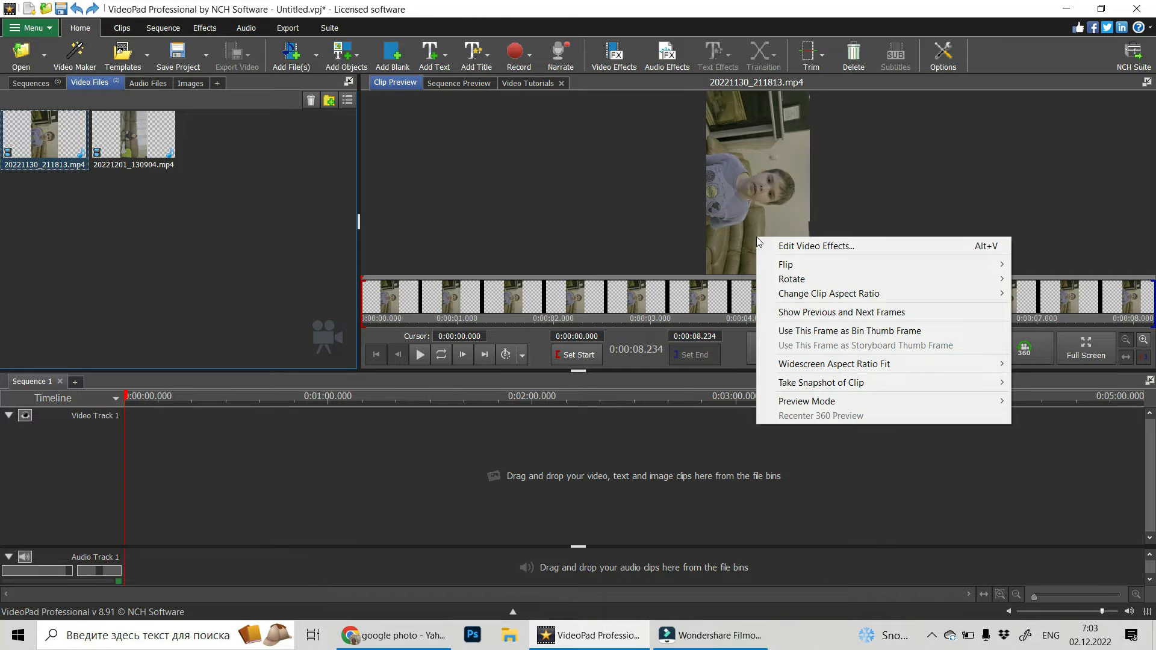
mouse_move(792, 278)
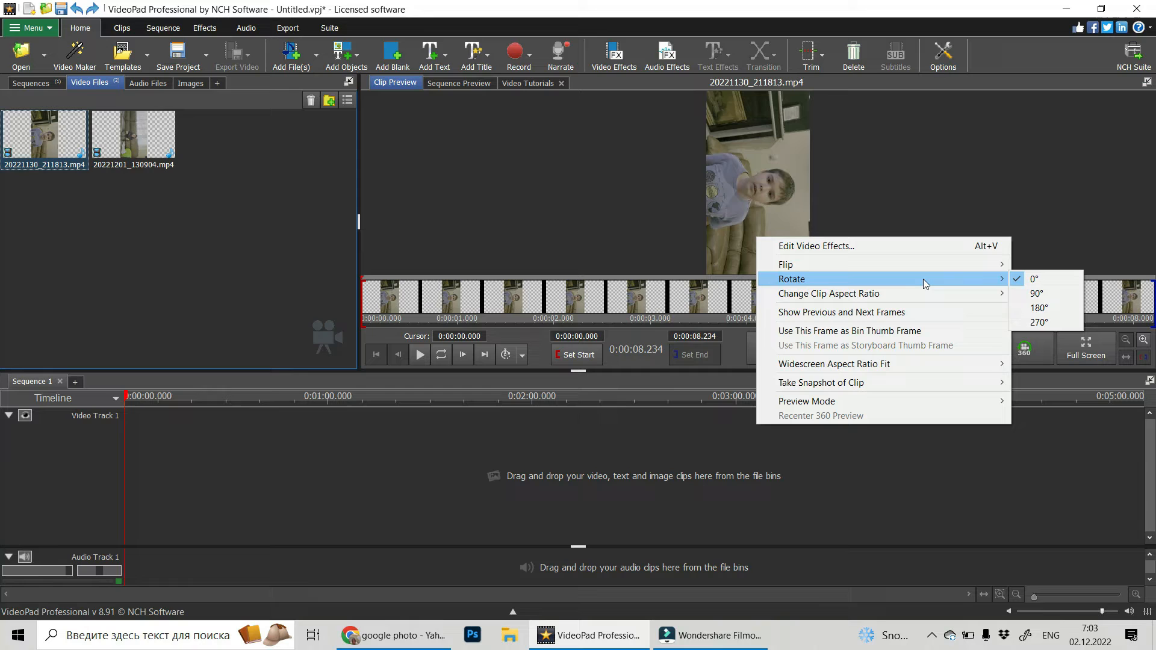
mouse_move(1040, 308)
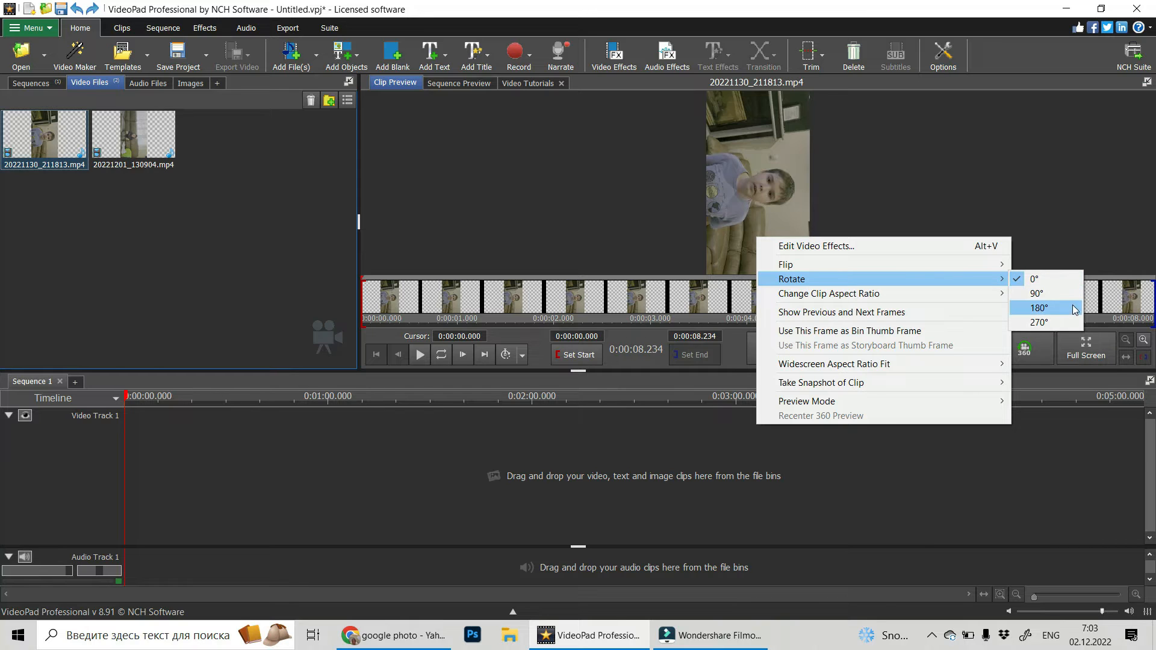
mouse_move(1040, 294)
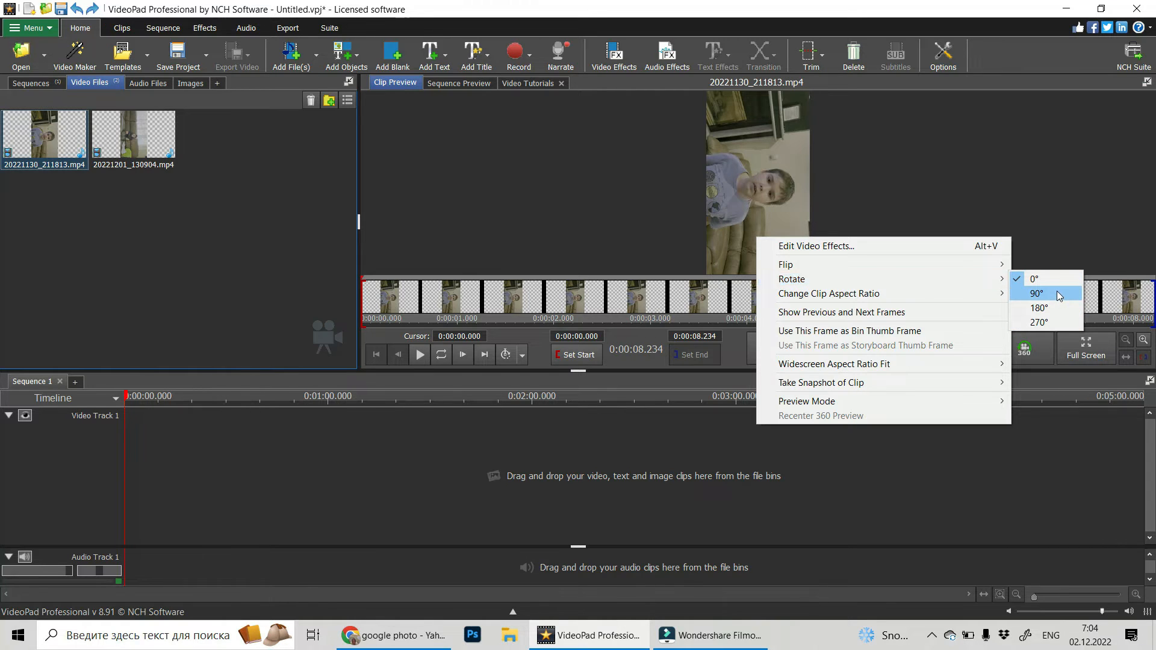
left_click(1038, 308)
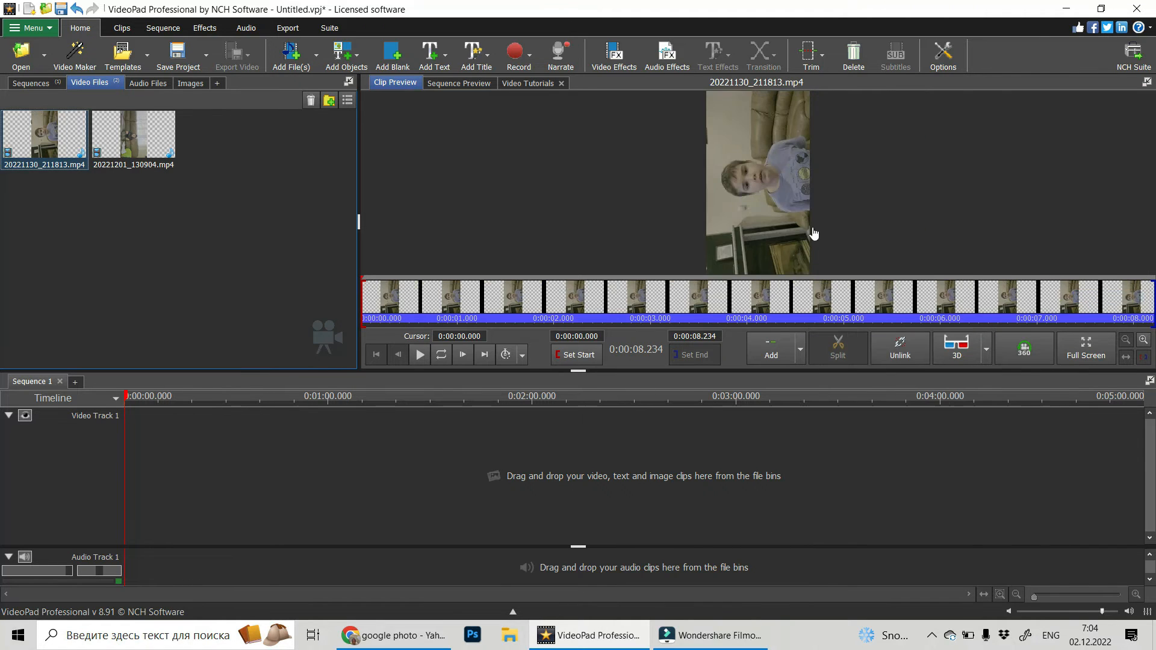
right_click(757, 184)
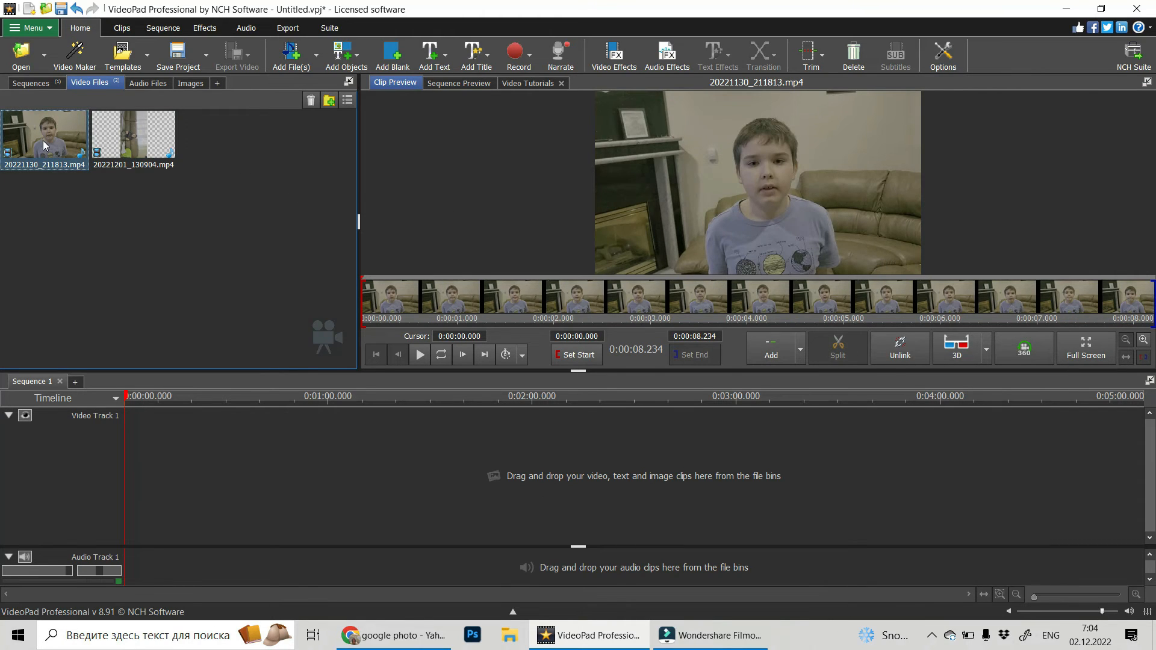
Drag the upright clip from the Video Files bin to the start of Video Track 1
left_click_drag(45, 140, 164, 497)
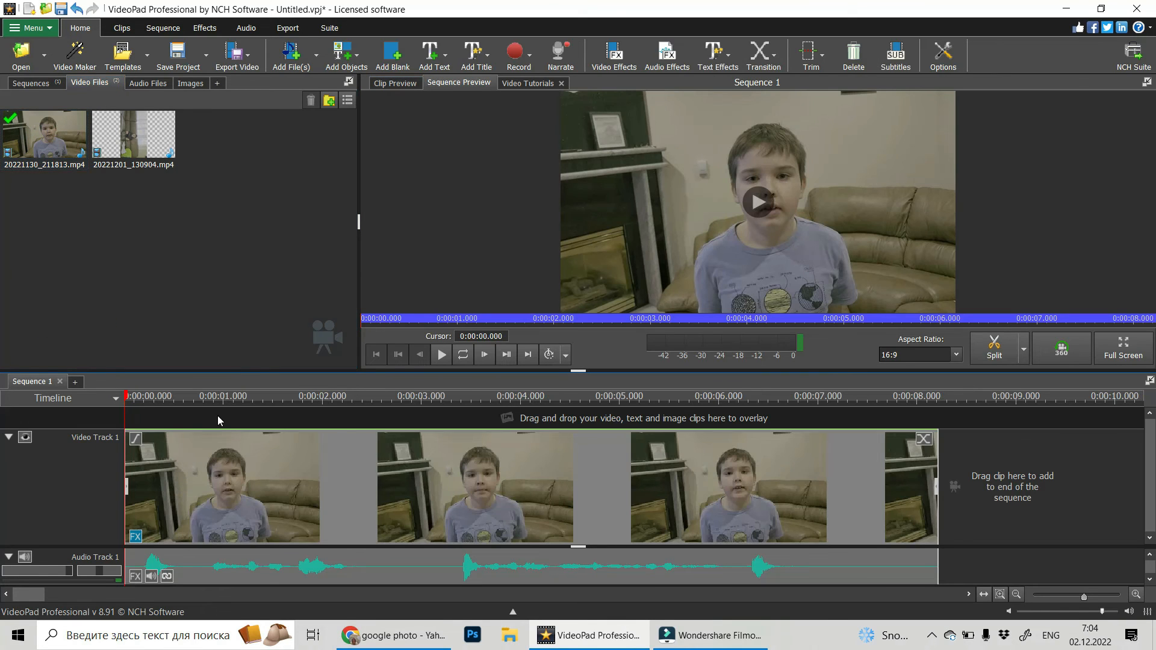
mouse_move(441, 354)
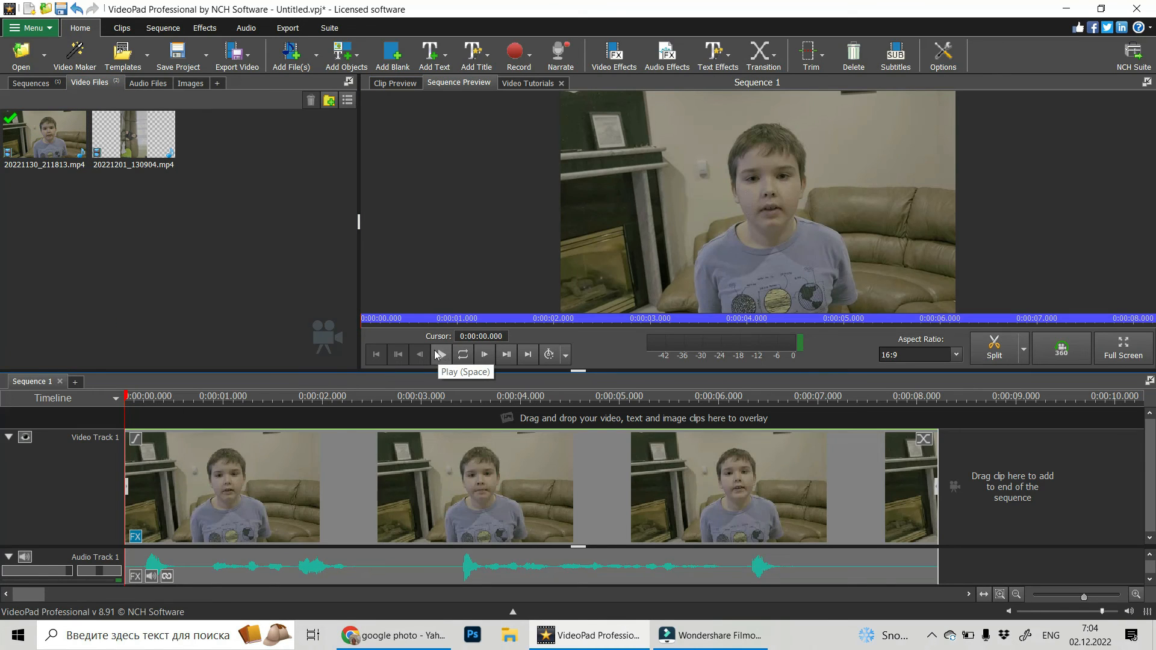